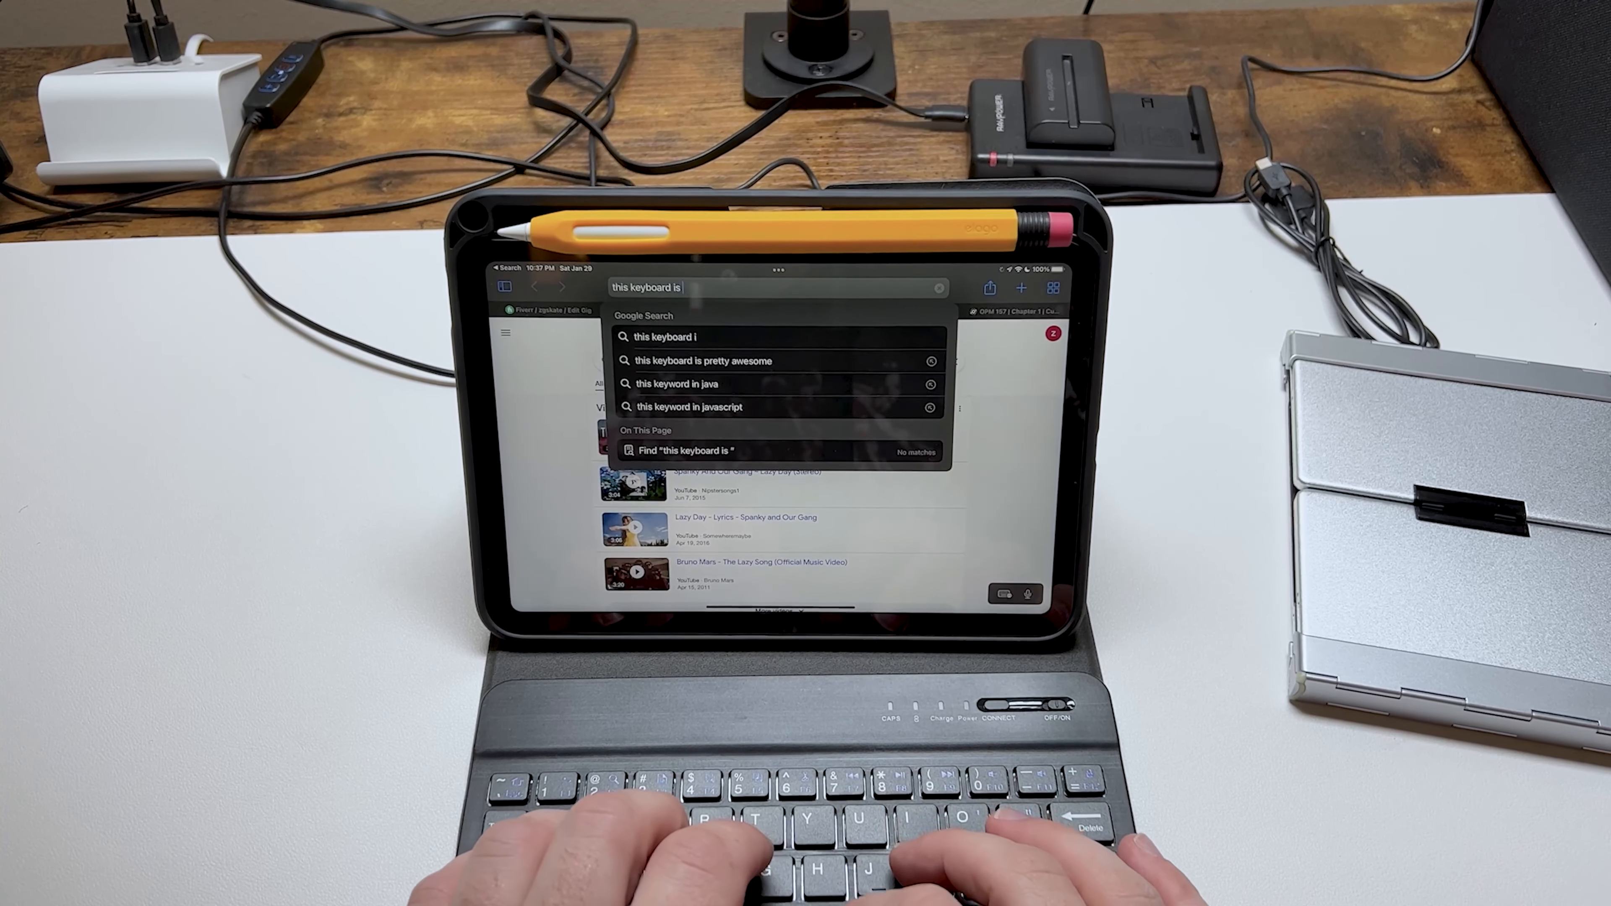
Step: Extend the query to "this keyboard is kinda small and cra", deleting the mistyped 'd' in 'abd'
{"action": "type", "text": "kinda small abd"}
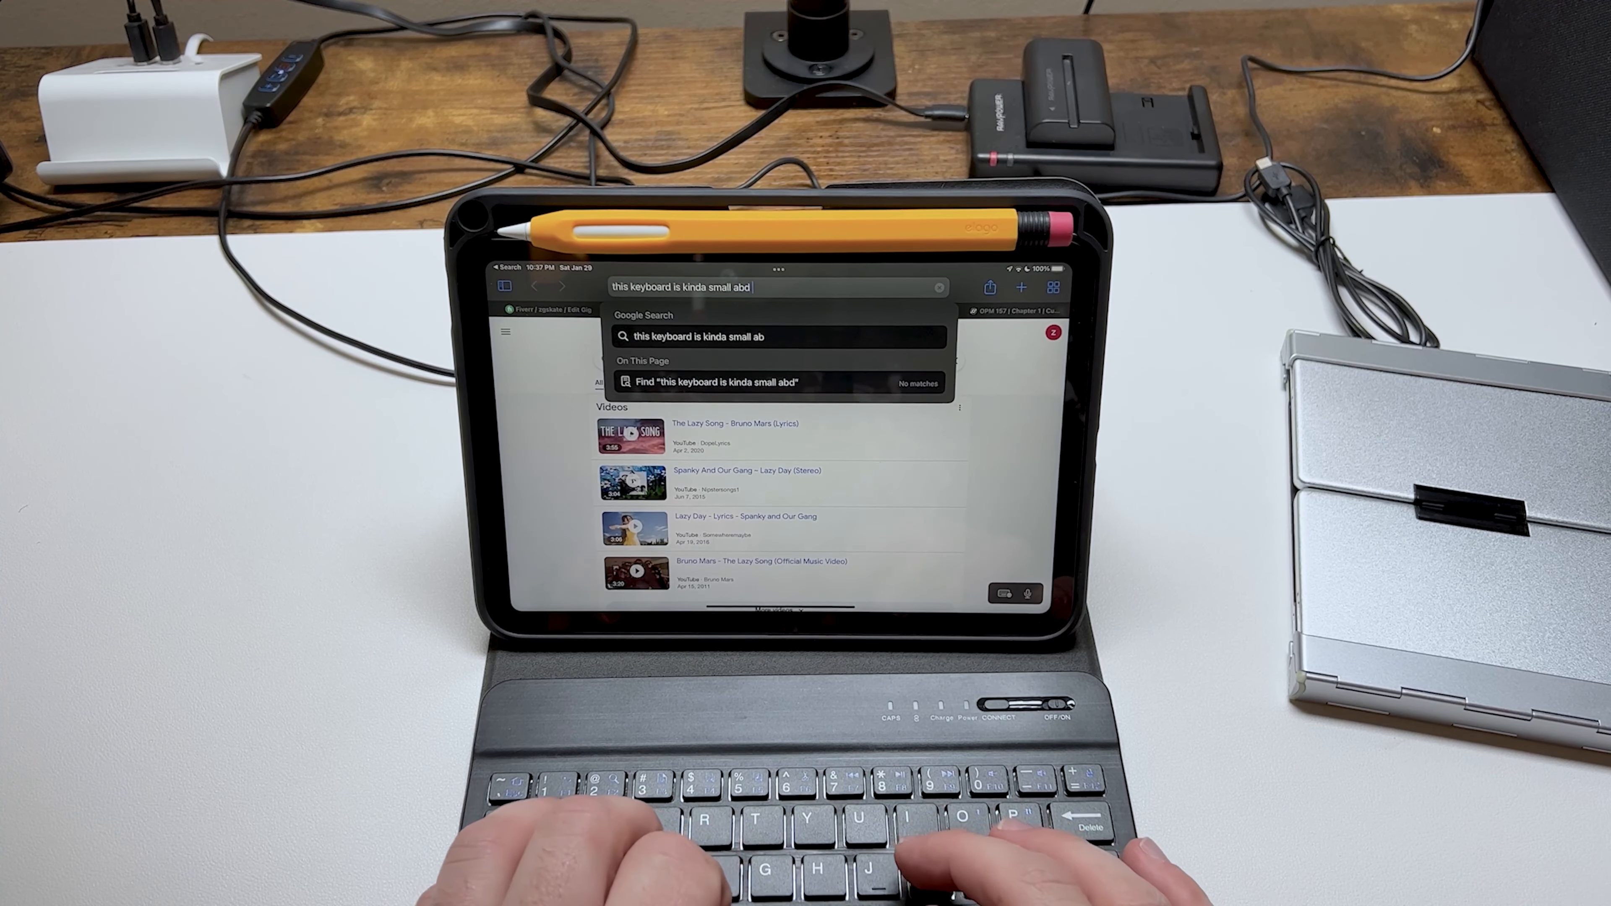
{"action": "key", "text": "backspace"}
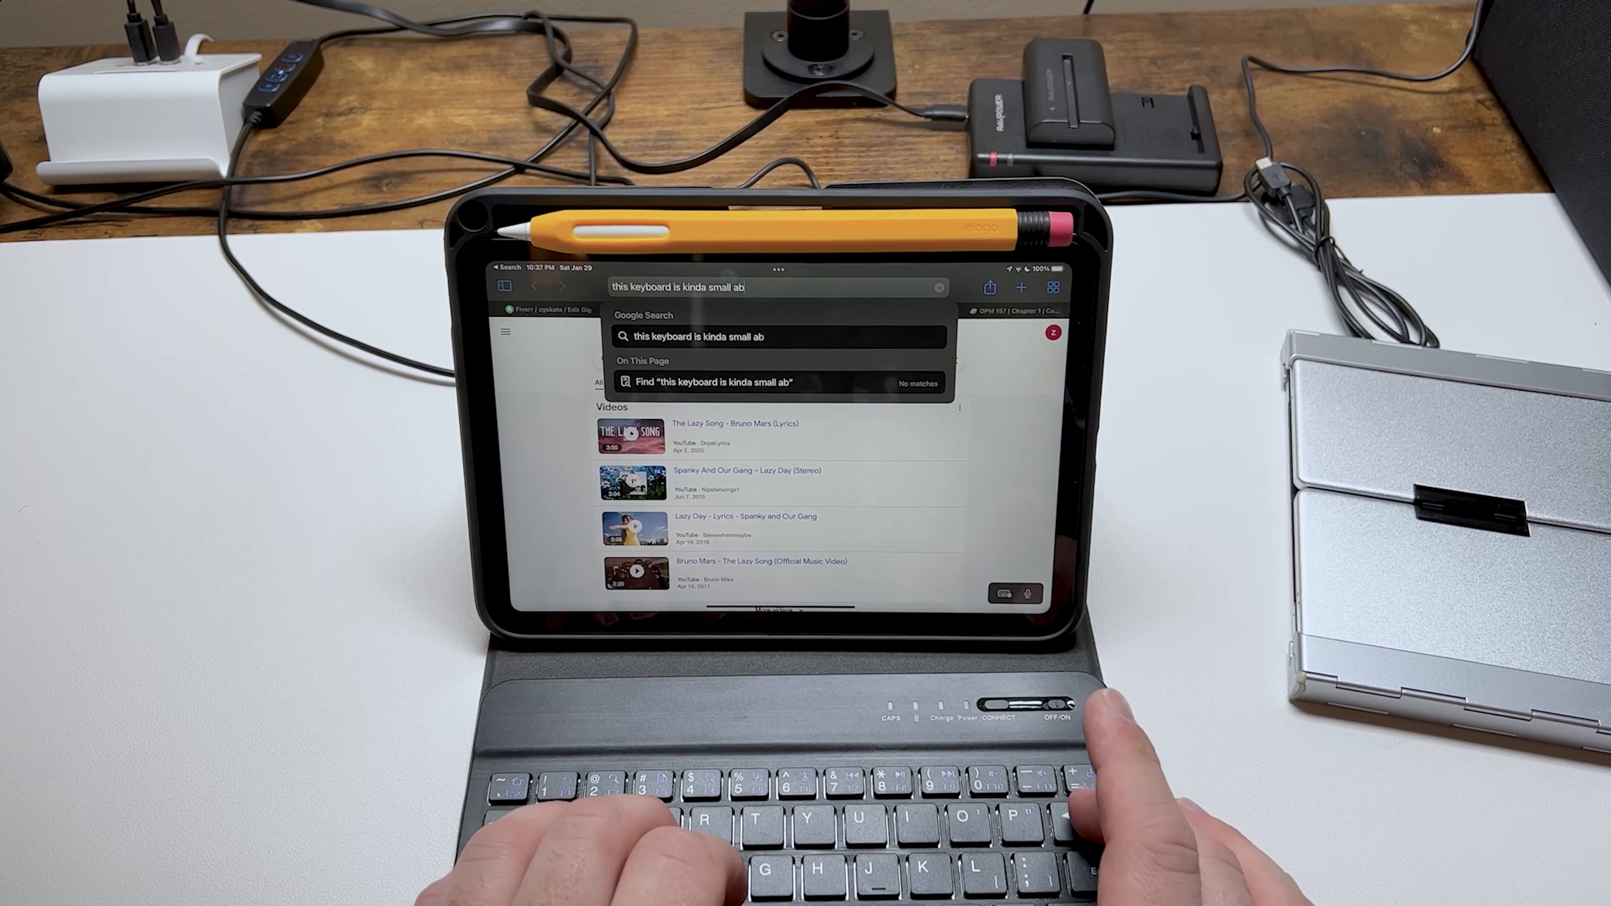
{"action": "type", "text": "and cra"}
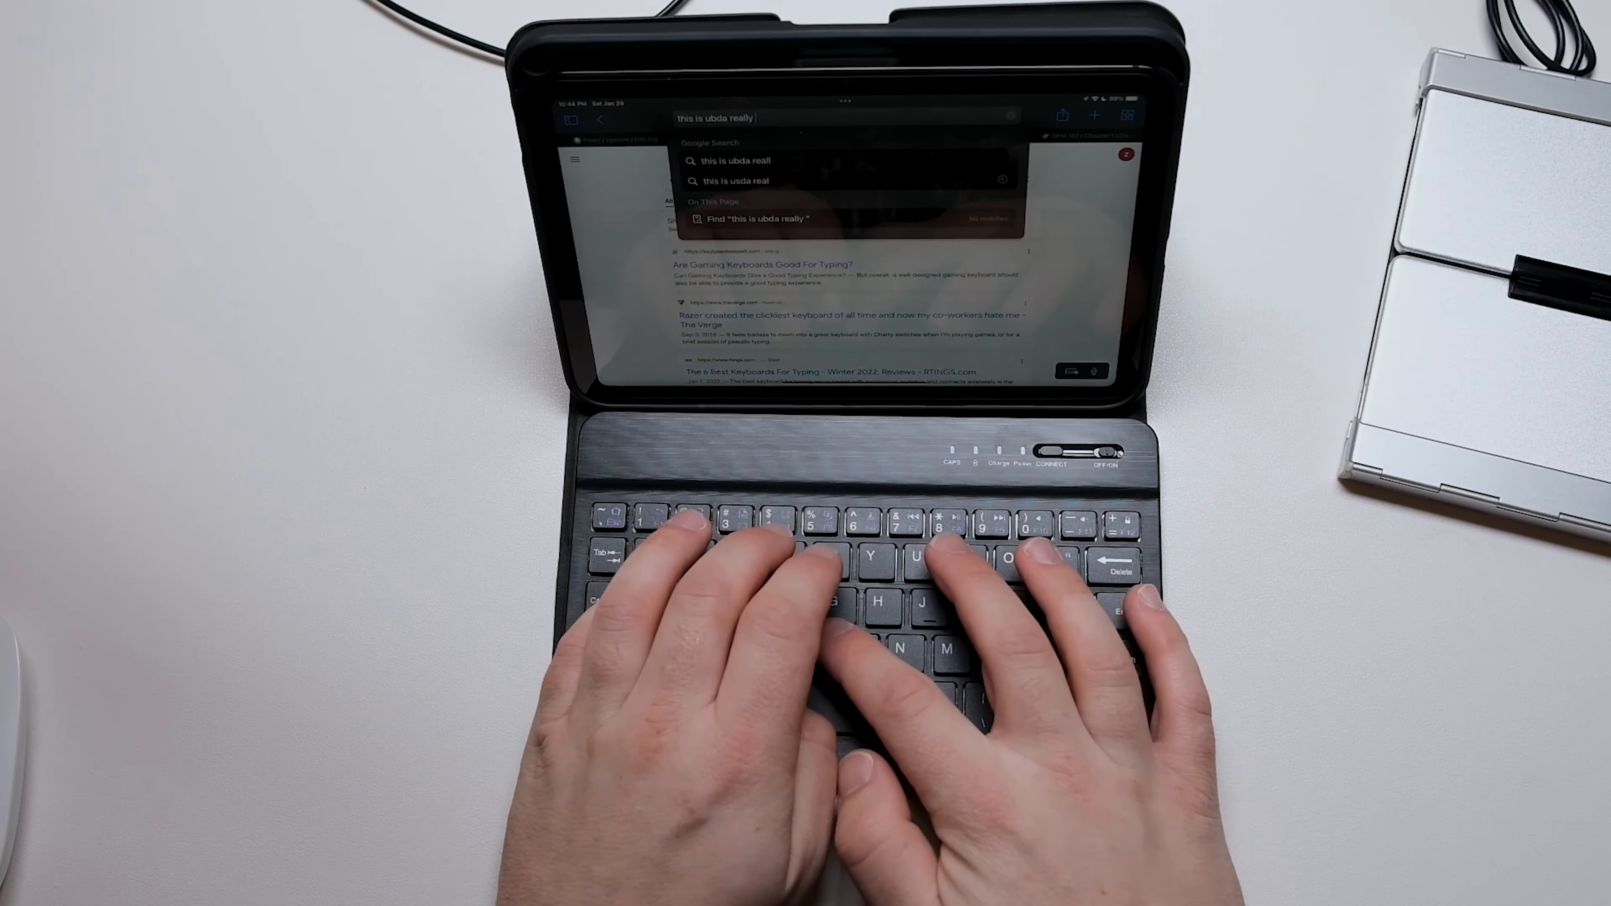
Step: Add the letter 'b' after "this is ubda really" in the search field
{"action": "type", "text": "b"}
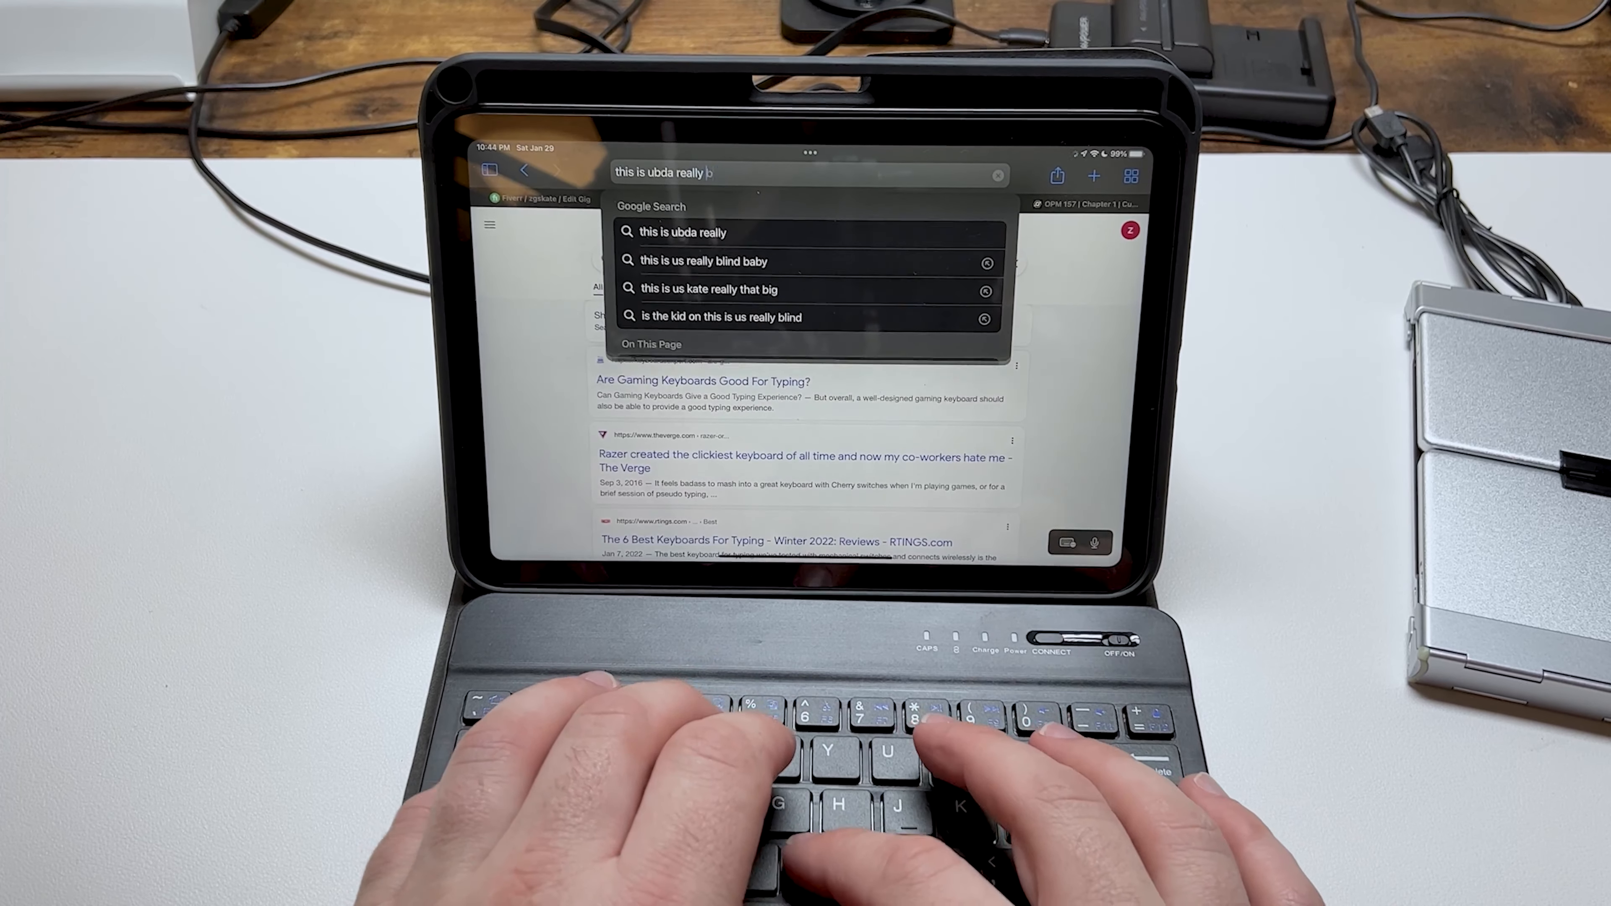